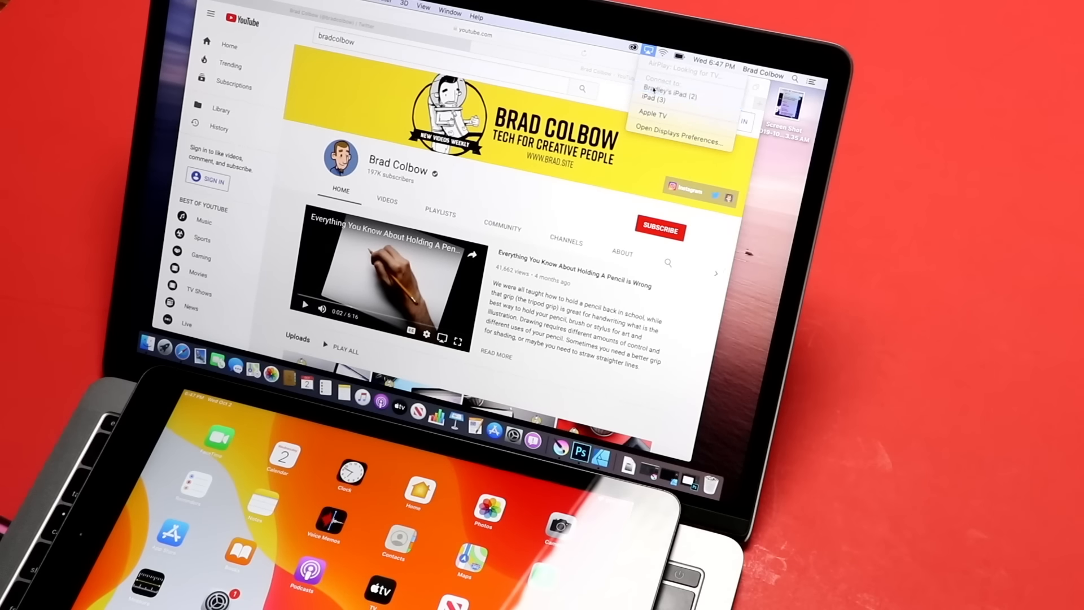
Step: Connect the iPad as a Sidecar second display from the AirPlay menu
left_click(649, 50)
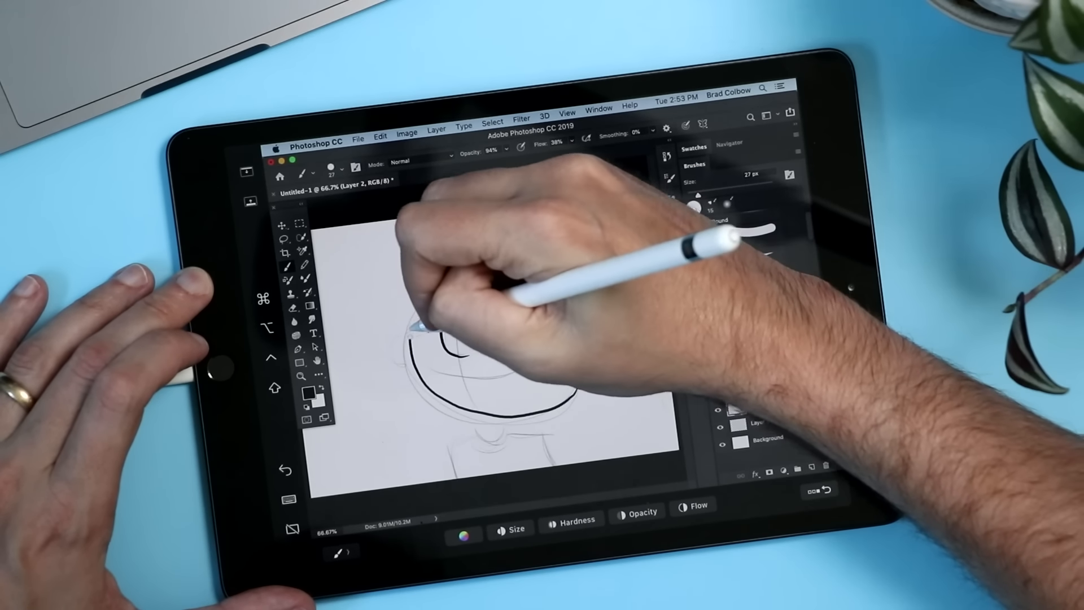
Step: Ink the round head outline in a dark, bold line over the sketch on Layer 2
left_click_drag(450, 311, 573, 346)
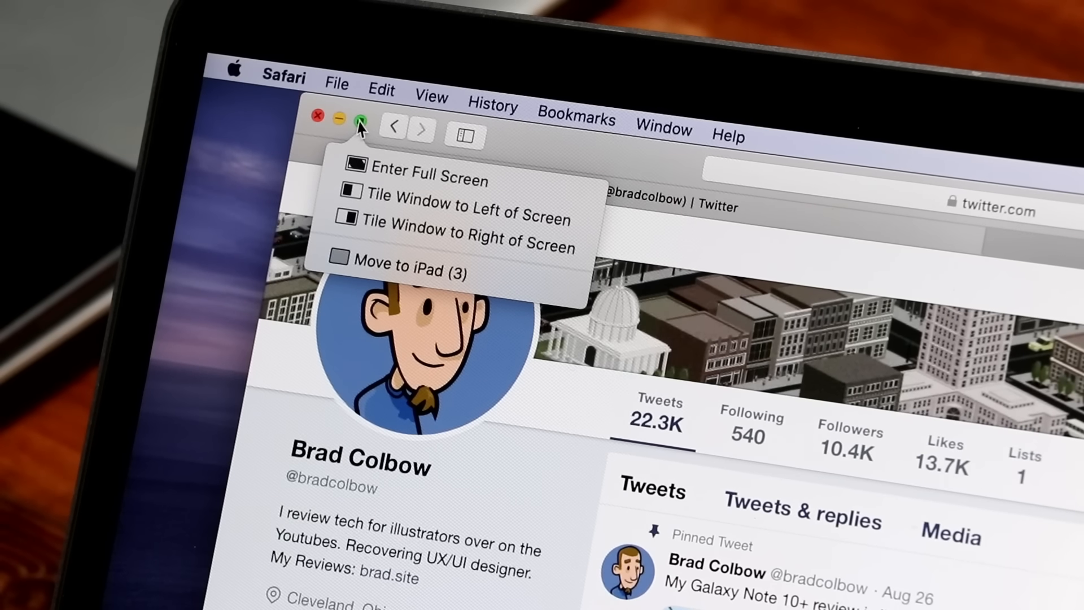
mouse_move(379, 271)
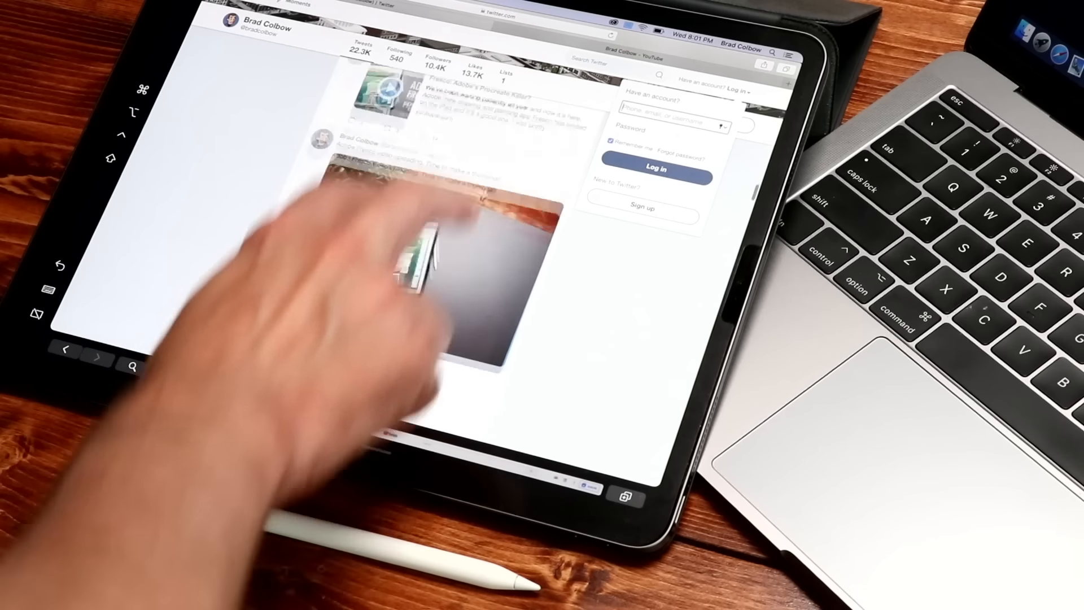
Step: Scroll further down the Twitter profile's tweet feed in Safari
scroll("down", 3)
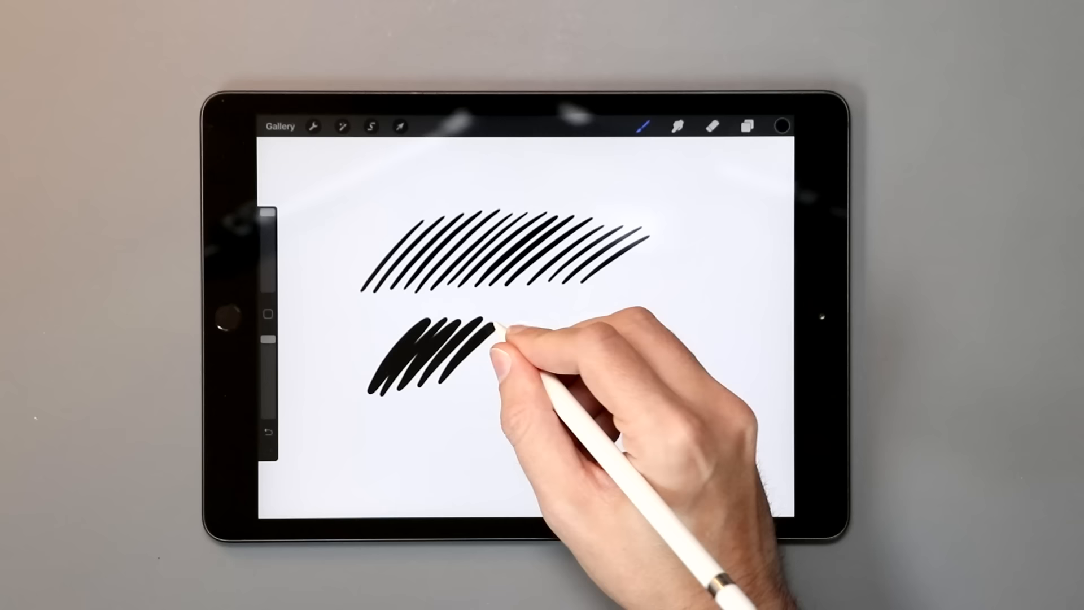
Step: Add a thick diagonal hatch stroke, then draw a short curved black test stroke
left_click_drag(477, 332, 574, 339)
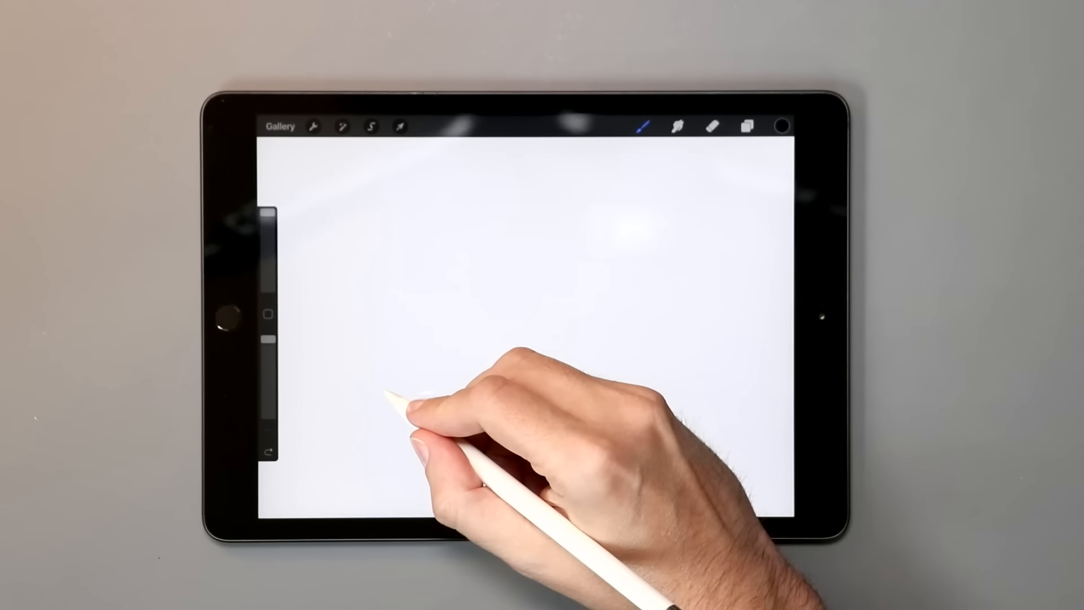
left_click_drag(391, 391, 442, 335)
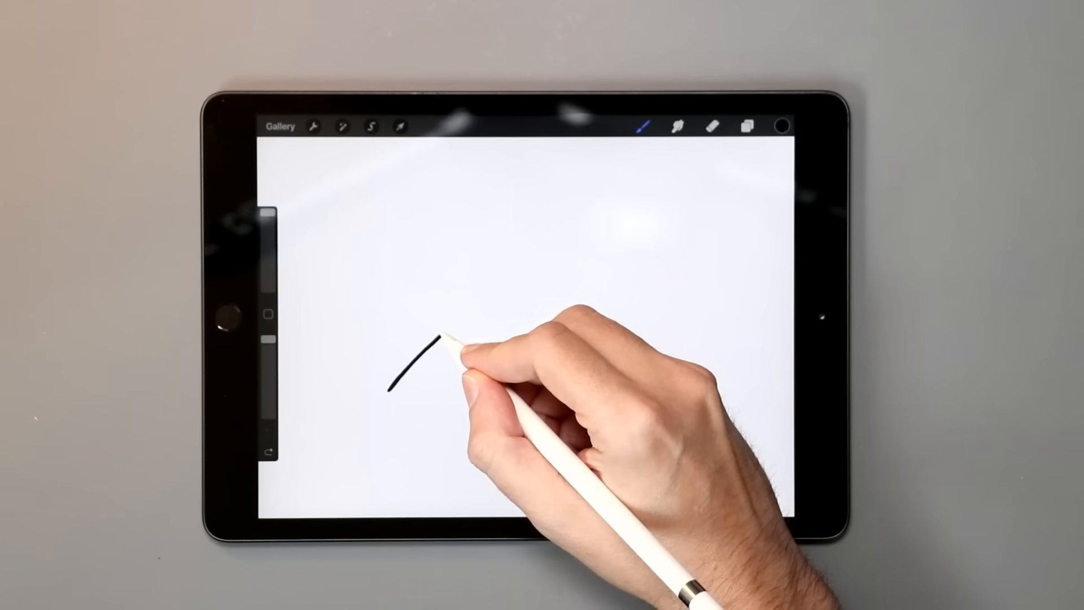
left_click_drag(435, 335, 508, 280)
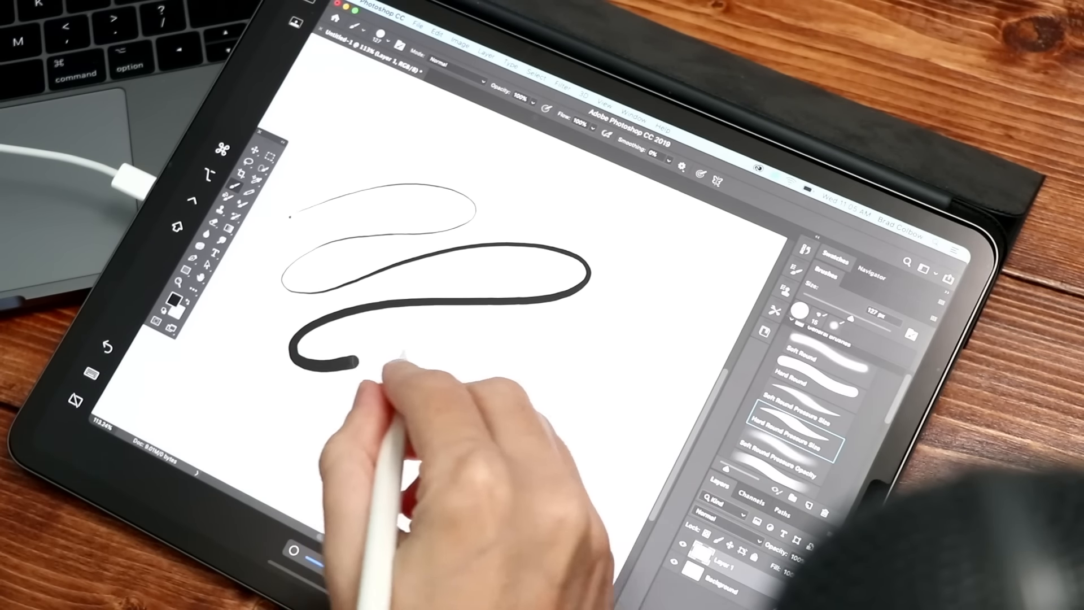
Step: Draw a curved S-shaped stroke that thickens with Pencil pressure
left_click_drag(360, 352, 539, 546)
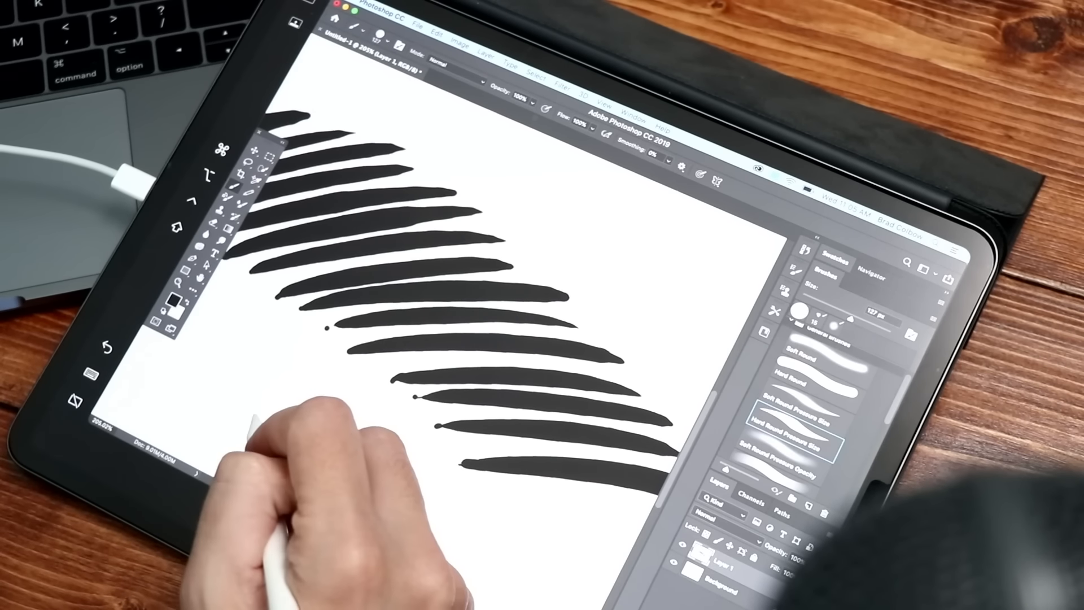
Step: Add a thick diagonal hatch stroke across the canvas
left_click_drag(262, 422, 400, 404)
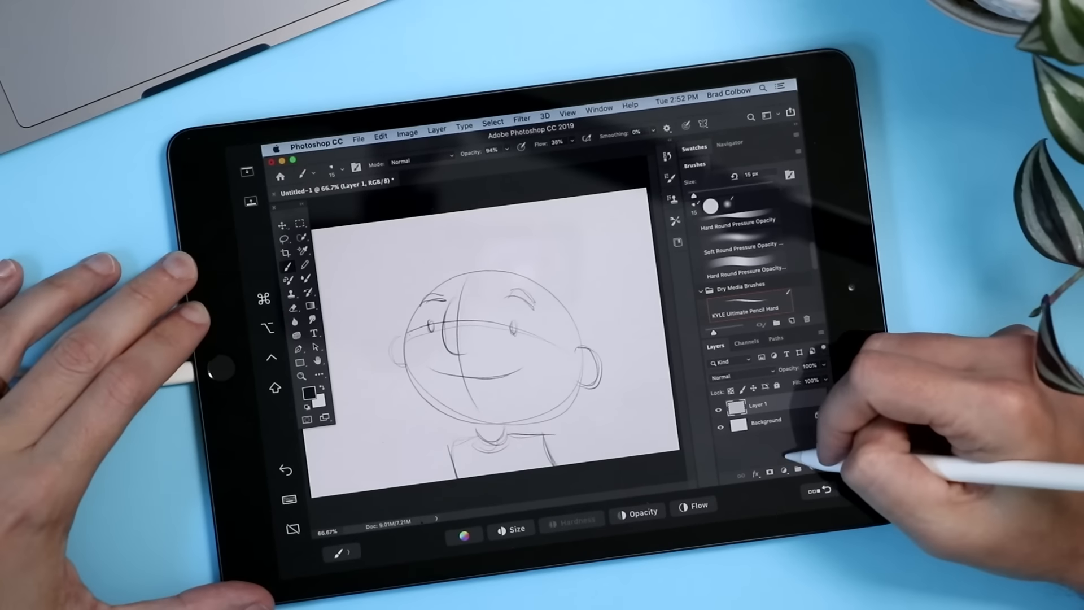
Step: Add a new layer from the Layers panel for the cartoon head sketch
left_click(805, 472)
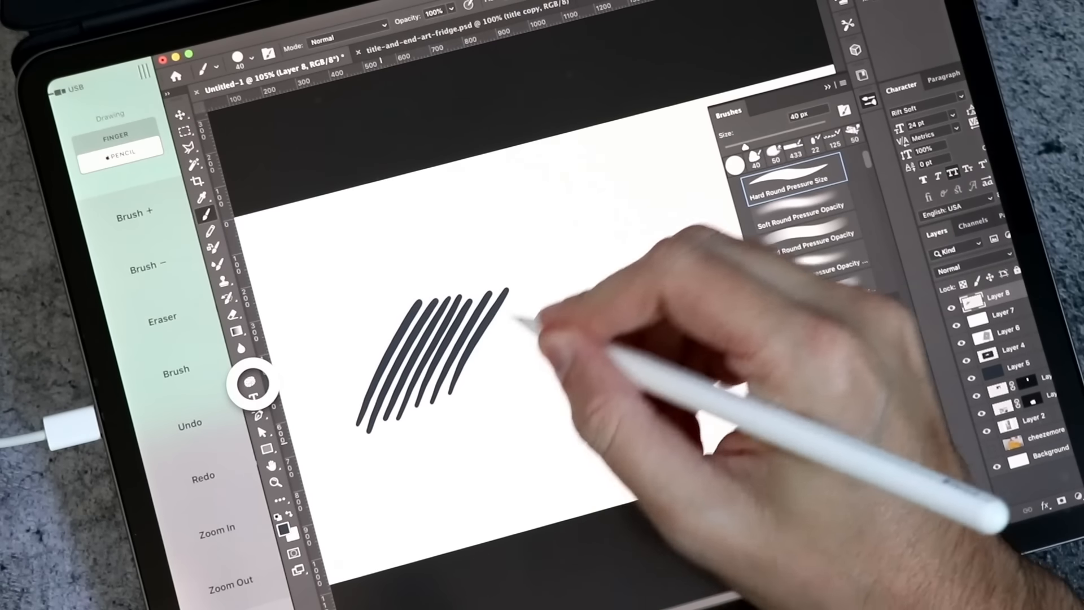
Step: Extend the set with more thin parallel diagonal hatch lines to the right
left_click_drag(505, 304, 594, 273)
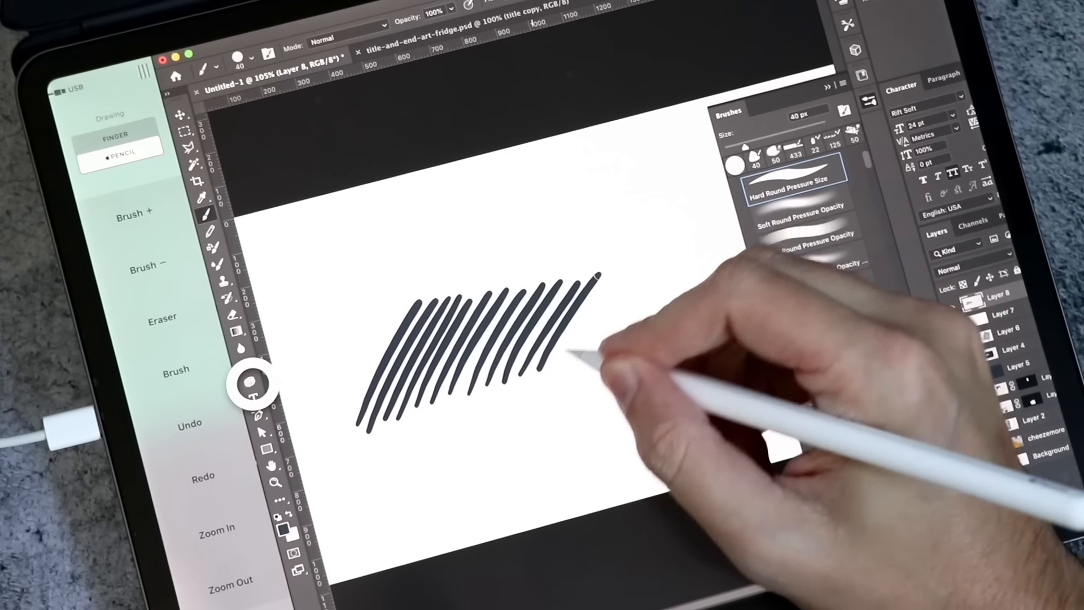